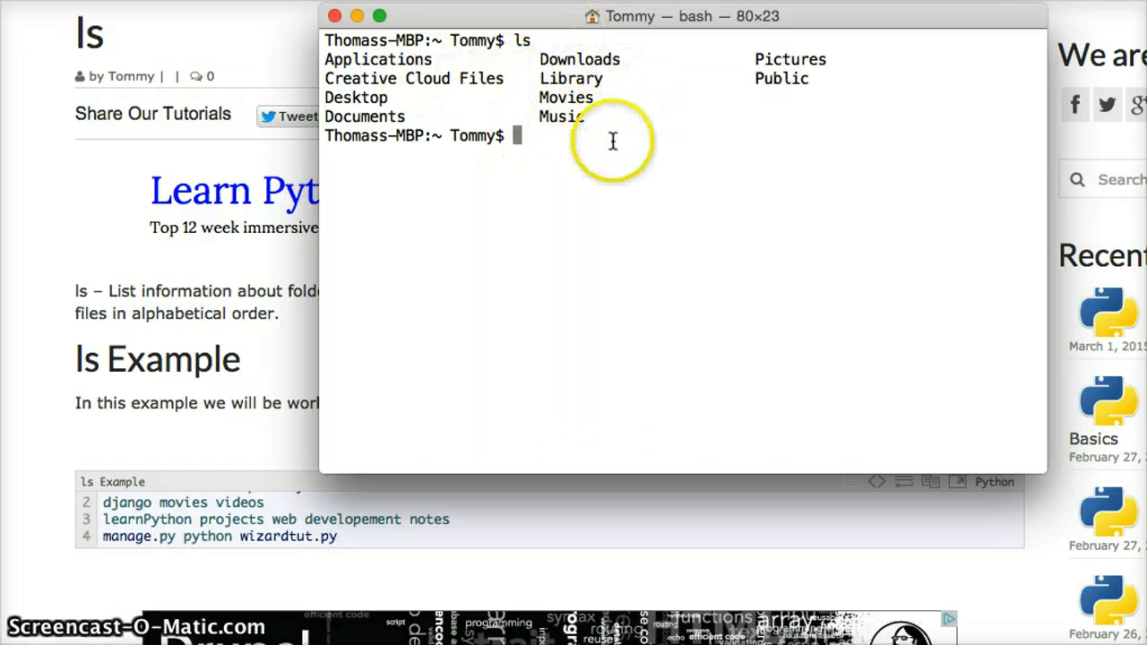
pyautogui.write('cd d')
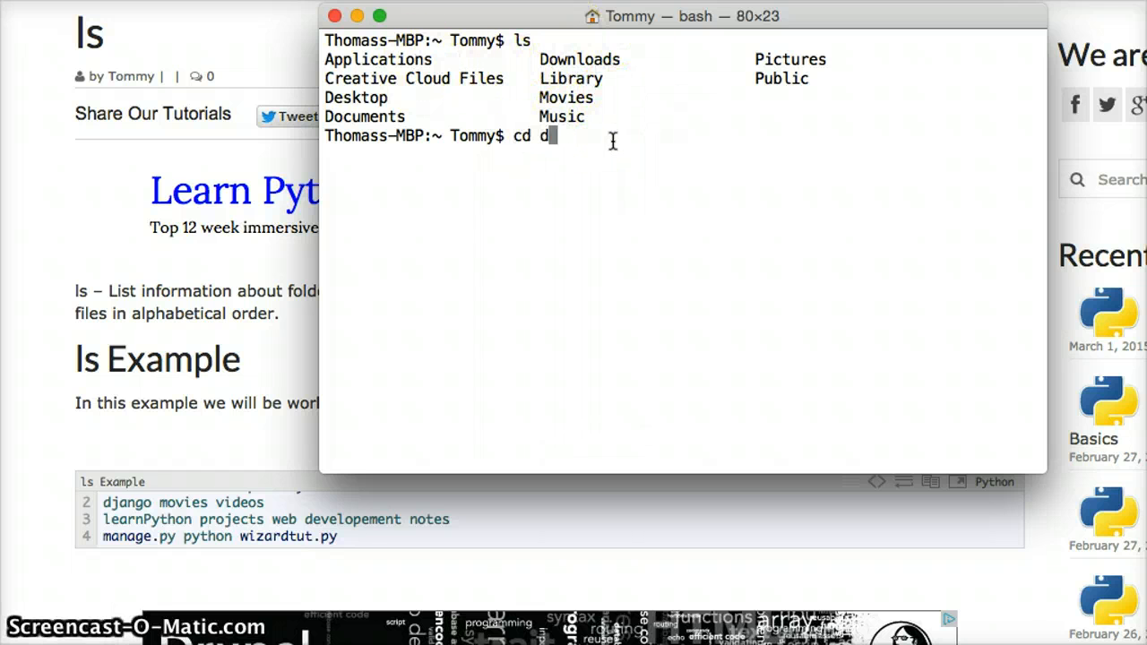